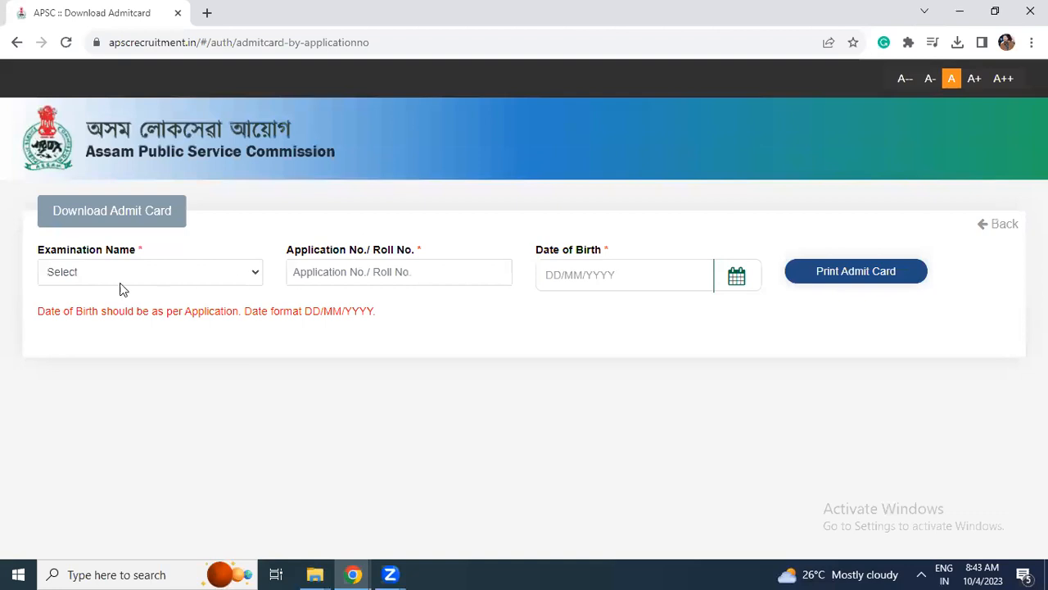
Expand the Examination Name list to show Urban Technical Officer among the available exams
{"action": "left_click", "coordinate": [151, 272]}
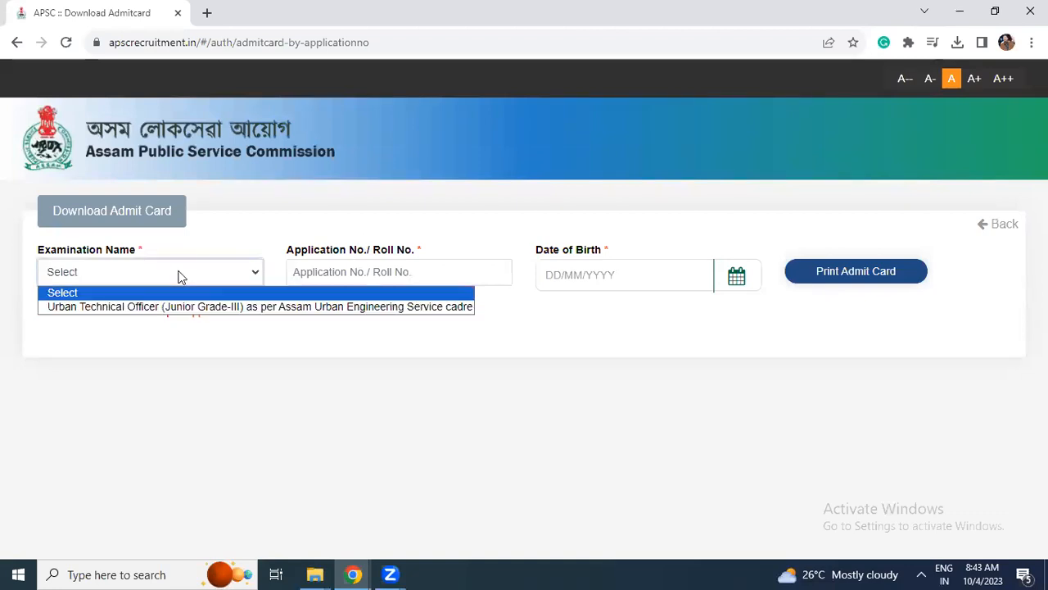
{"action": "mouse_move", "coordinate": [230, 306]}
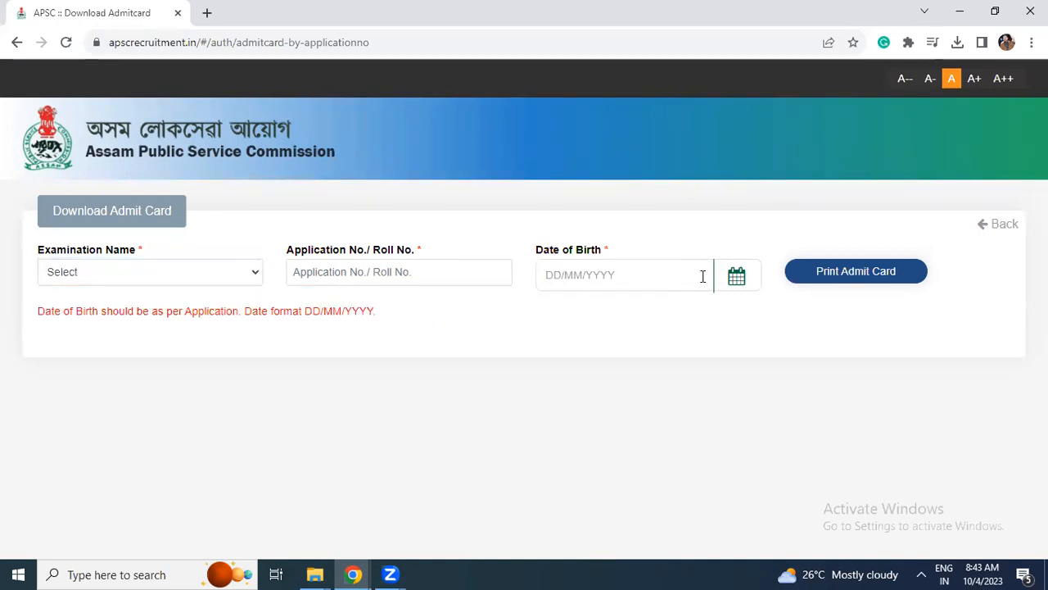
{"action": "left_click", "coordinate": [151, 271]}
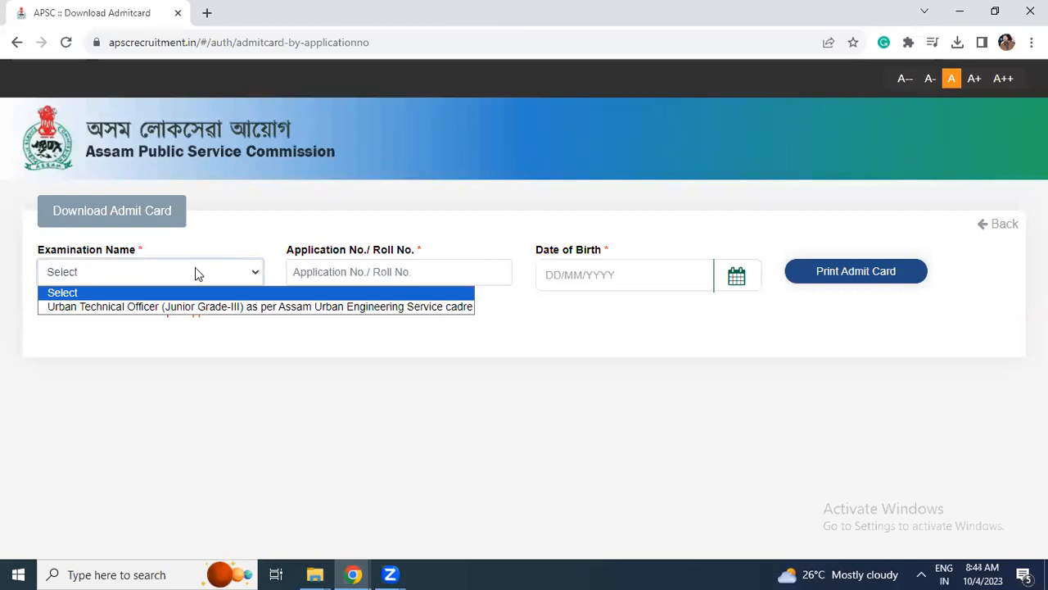
{"action": "mouse_move", "coordinate": [193, 272]}
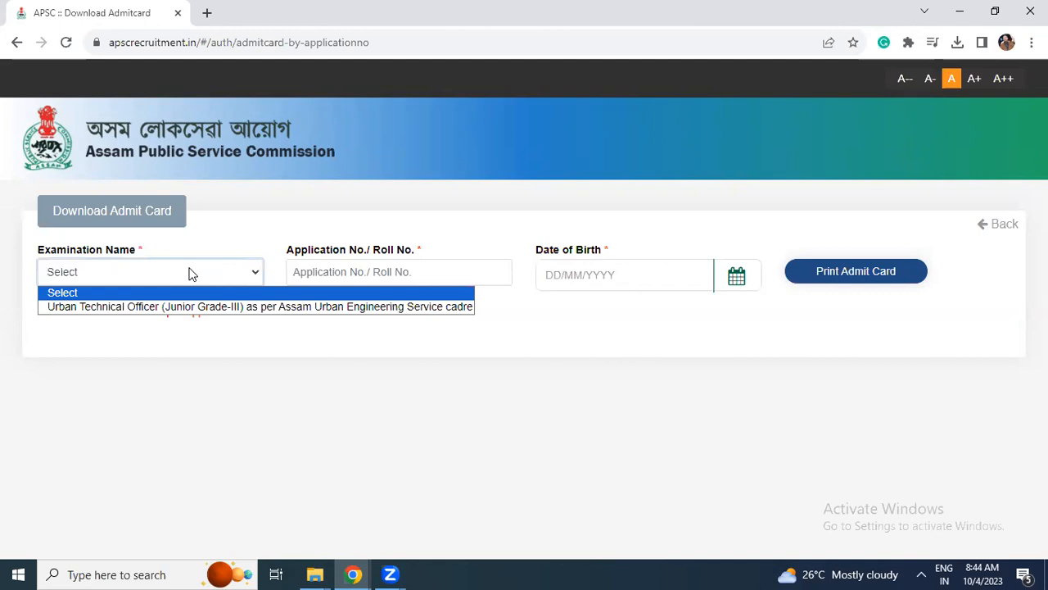
{"action": "mouse_move", "coordinate": [481, 303]}
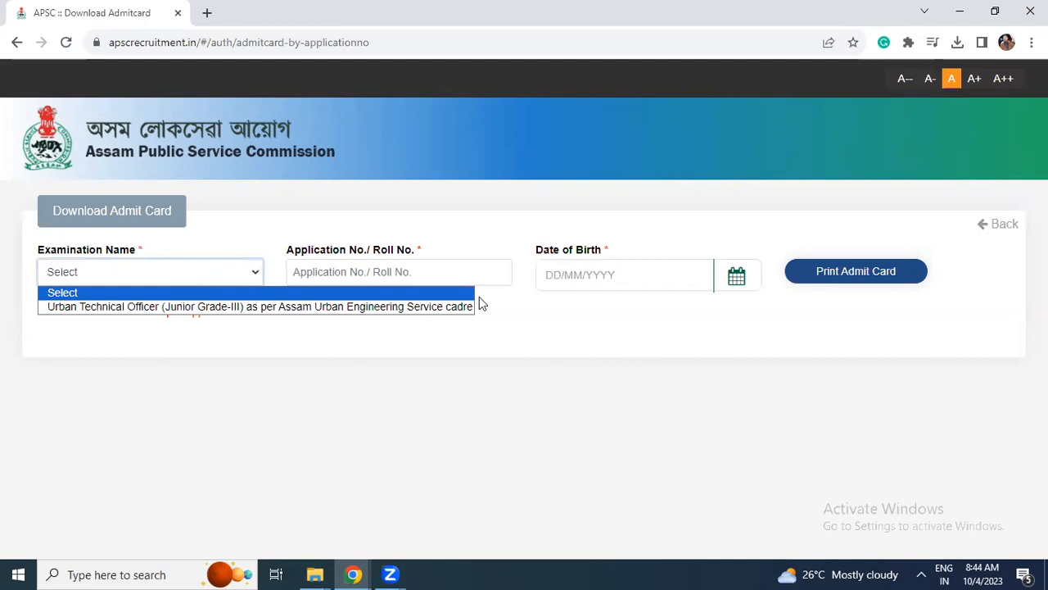
{"action": "mouse_move", "coordinate": [626, 306]}
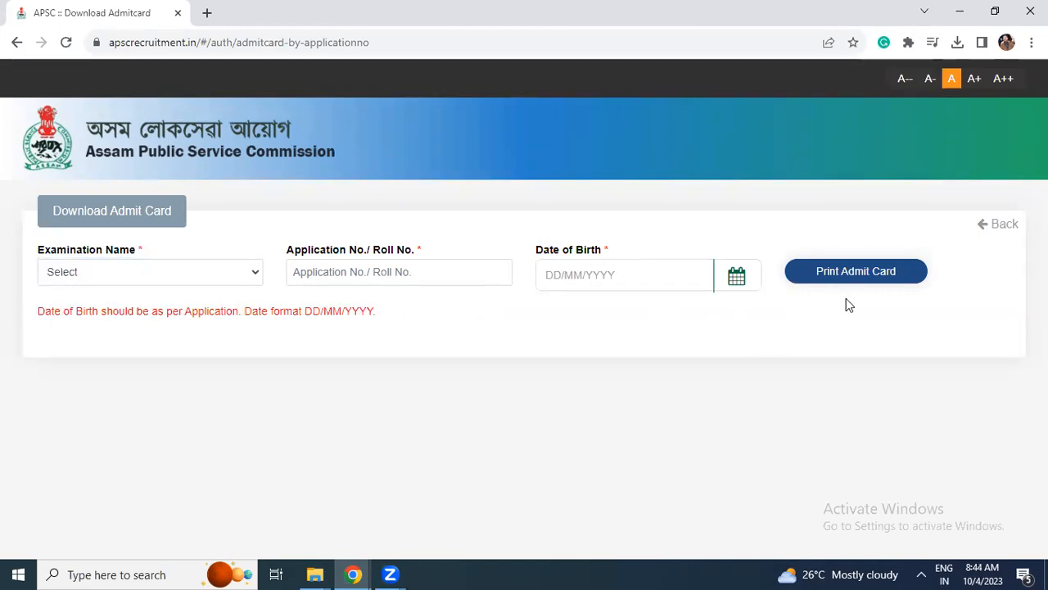
{"action": "mouse_move", "coordinate": [652, 31]}
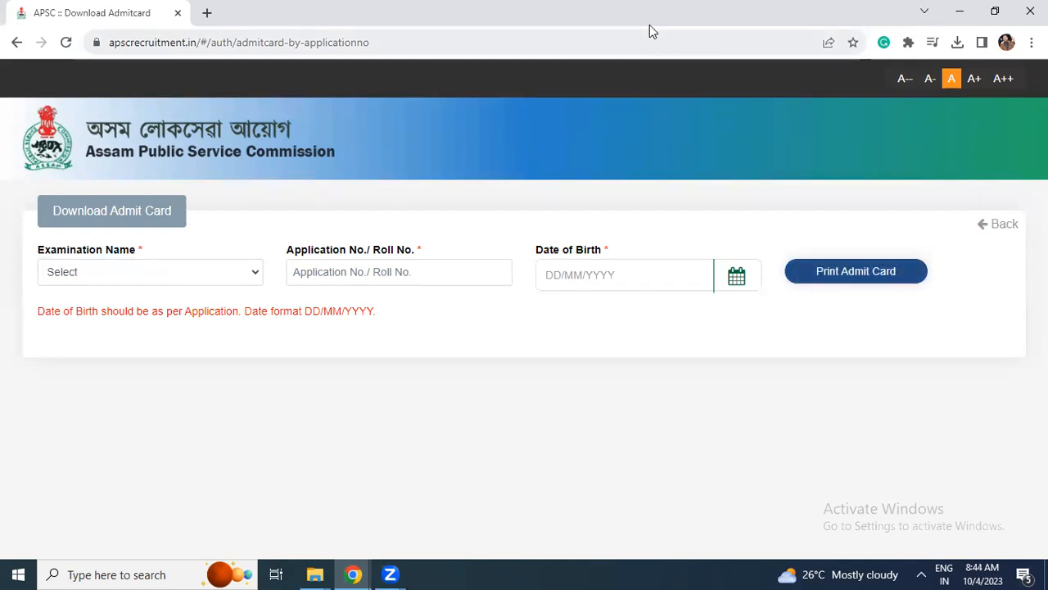